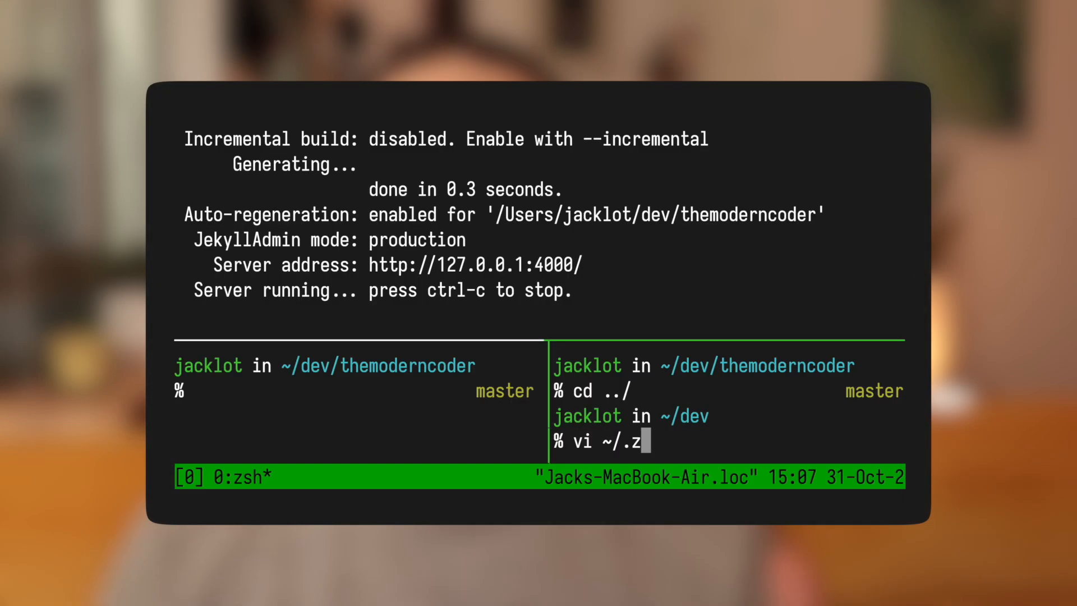
Step: Leave the tmux split session and open a fresh Terminal window at the home directory
type("shrc")
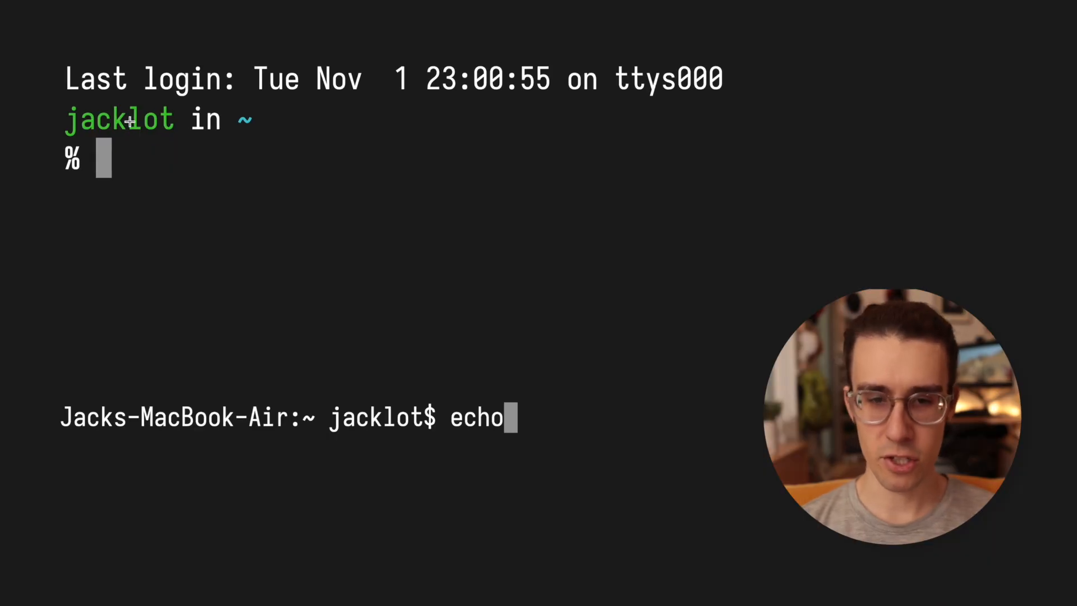
Step: Run touch to create an empty ~/.zshrc in the home directory
type("echo")
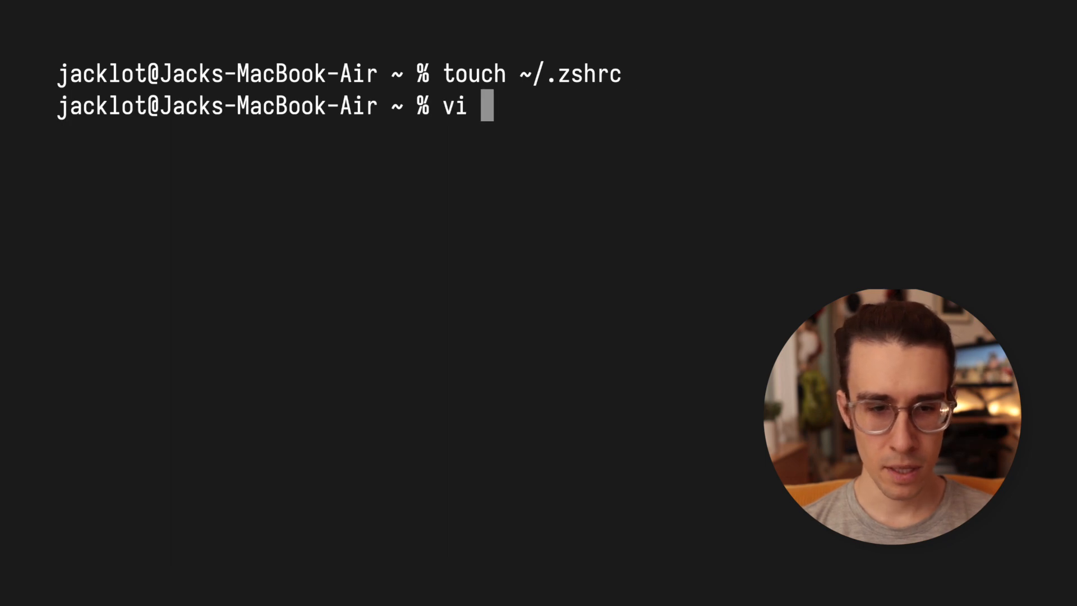
Step: Open ~/.zshrc in vi, add PROMPT='whatever >' and save
type("~/.zshrc")
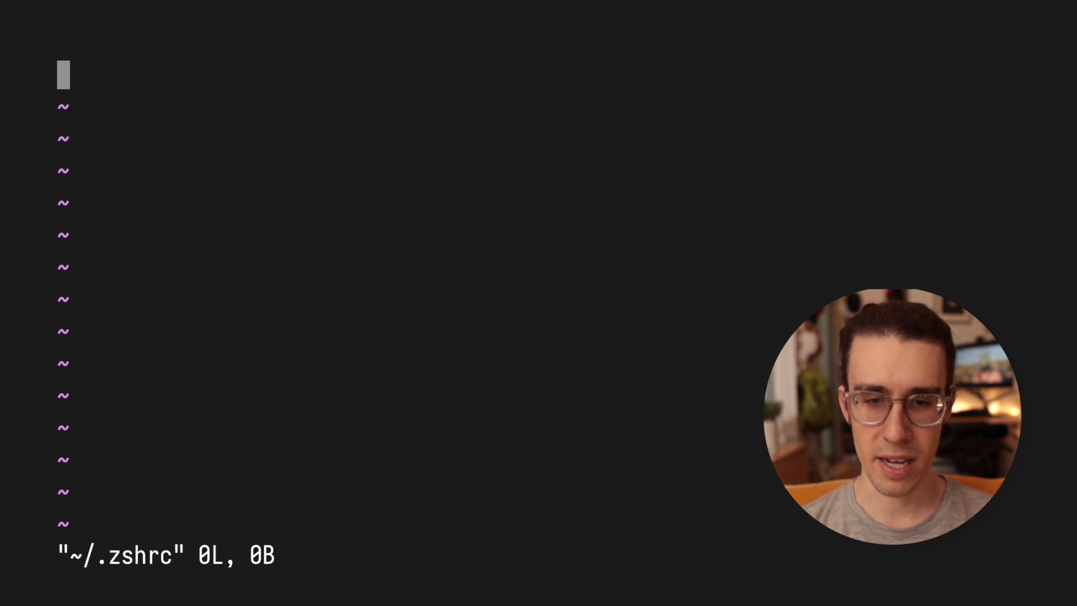
type("PR")
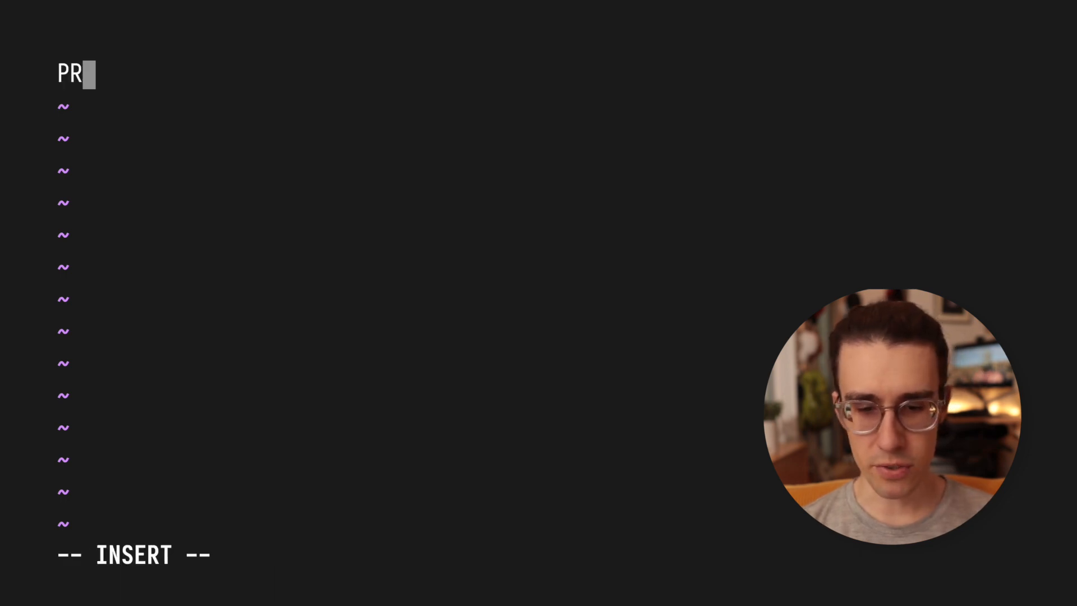
type("OMPT=")
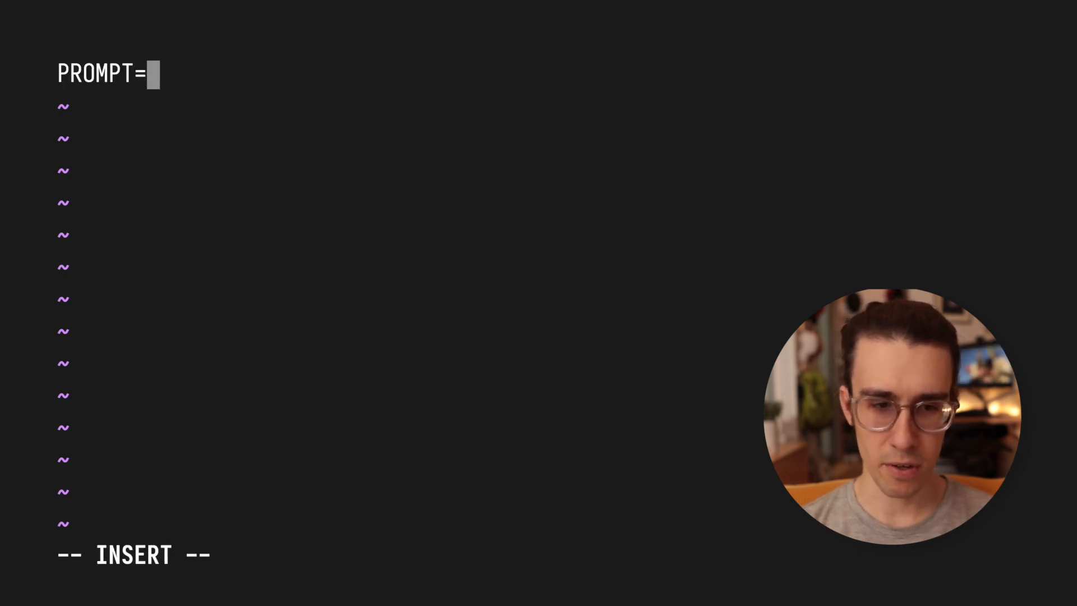
type("'whatever >'")
left_click(193, 555)
type(":w")
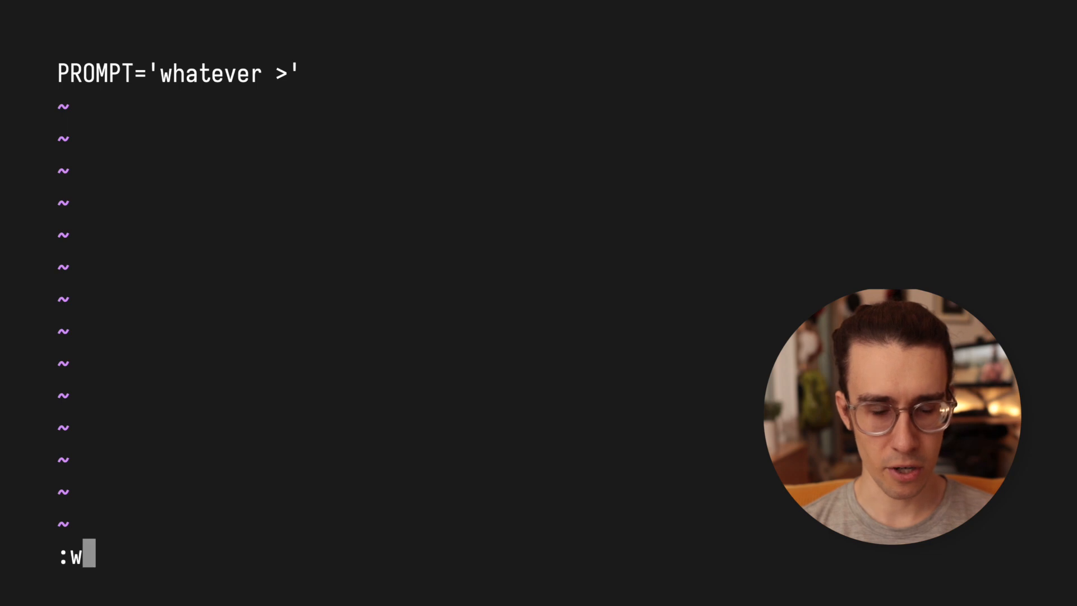
key("Return")
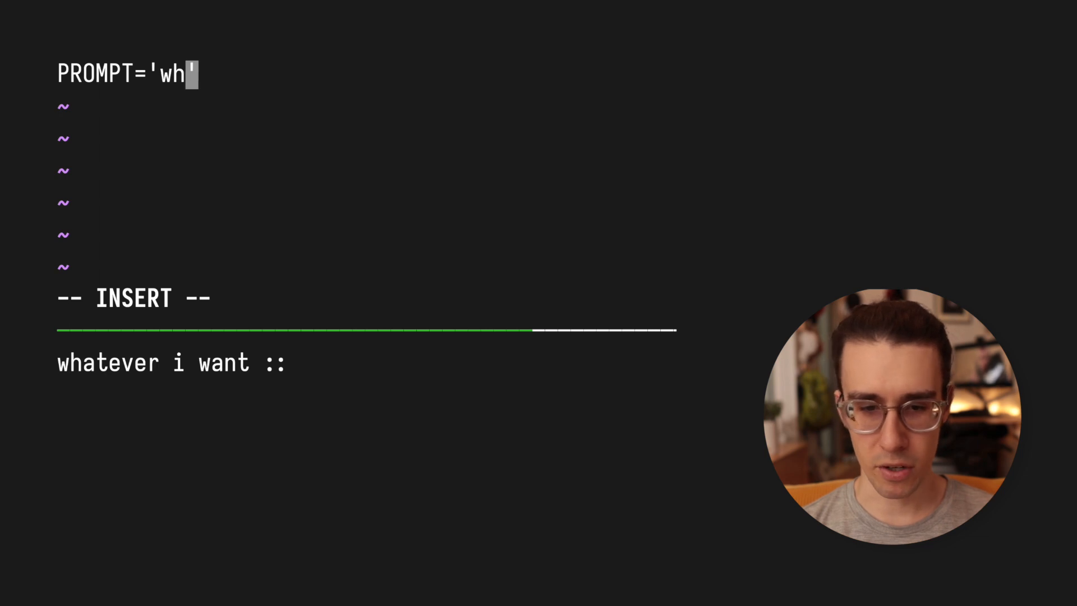
Step: Change PROMPT to '%n in %1~' with the '>' marker on a new line, and save
key("Backspace")
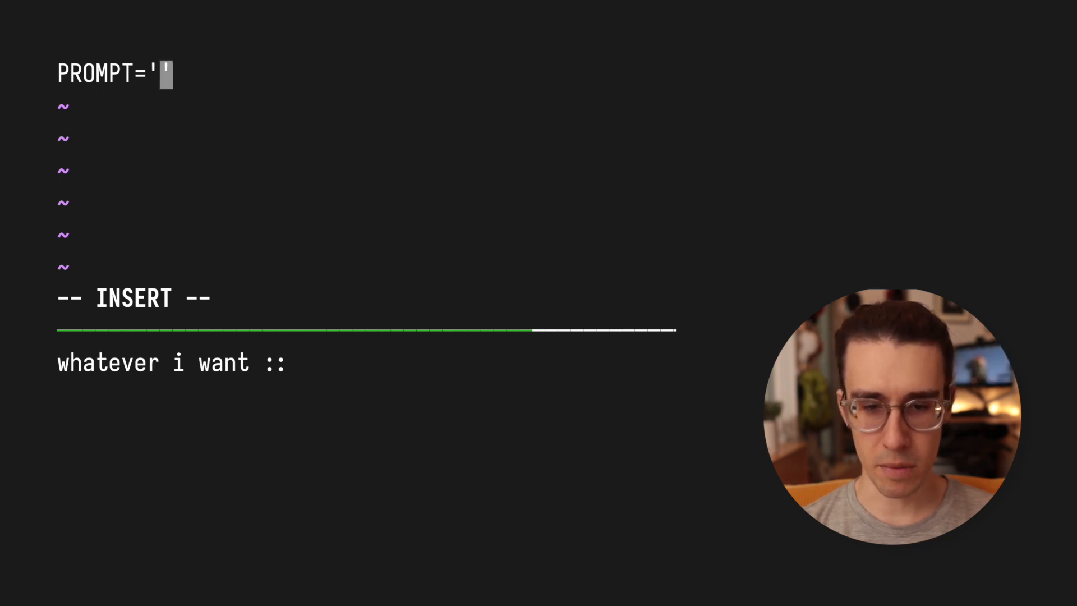
type("%n in %")
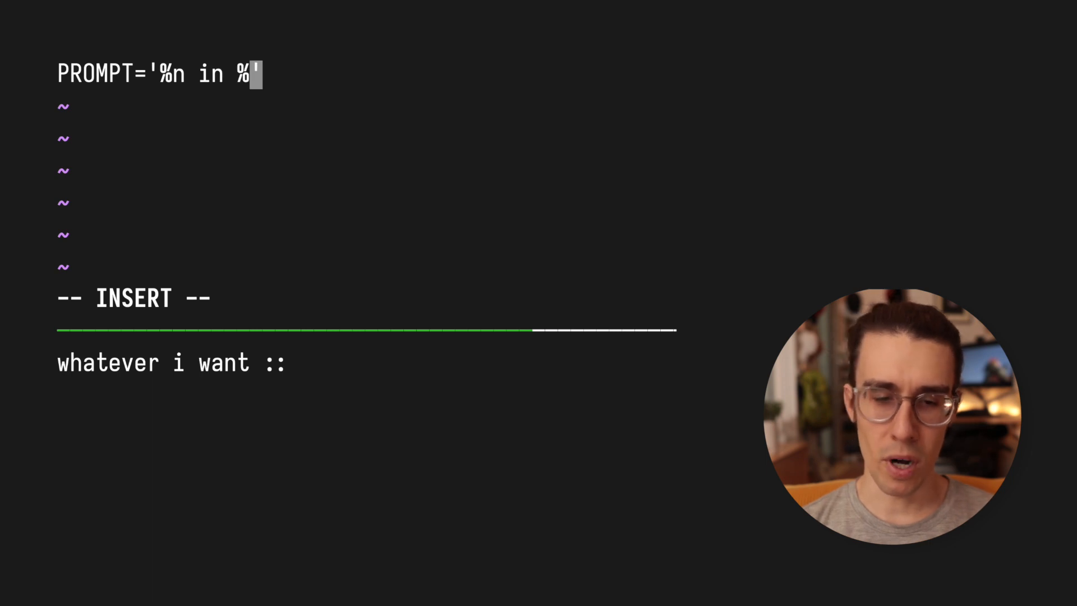
type("1~")
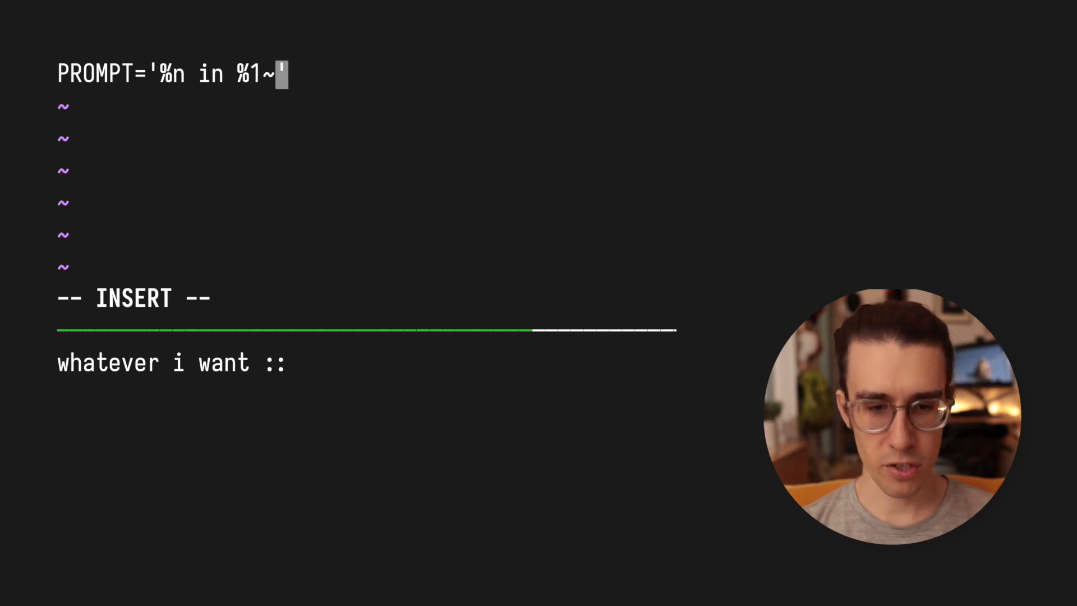
key("Return")
type("> '")
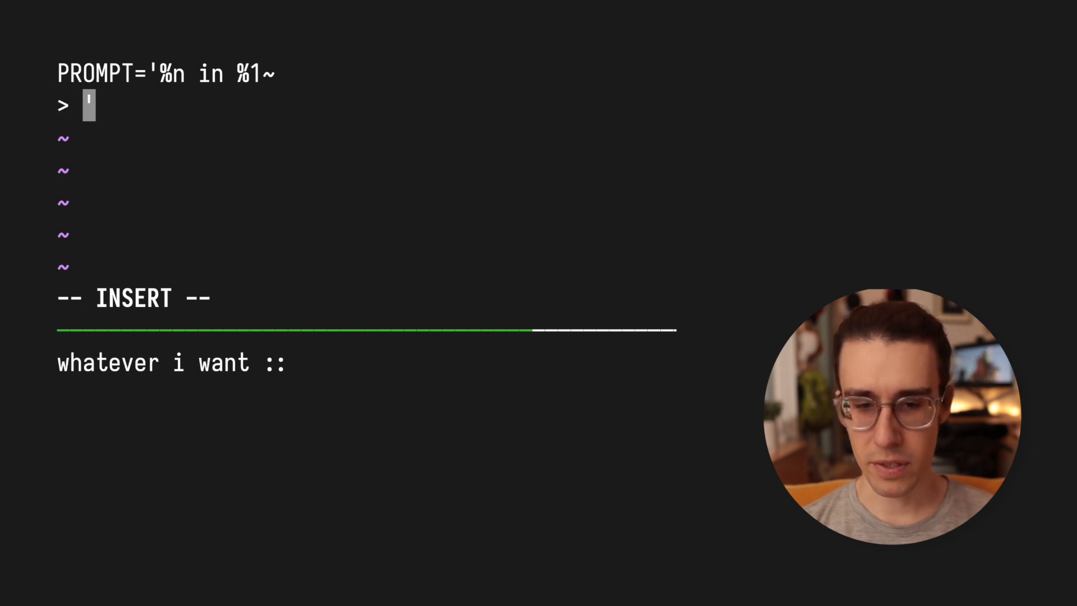
key("Escape")
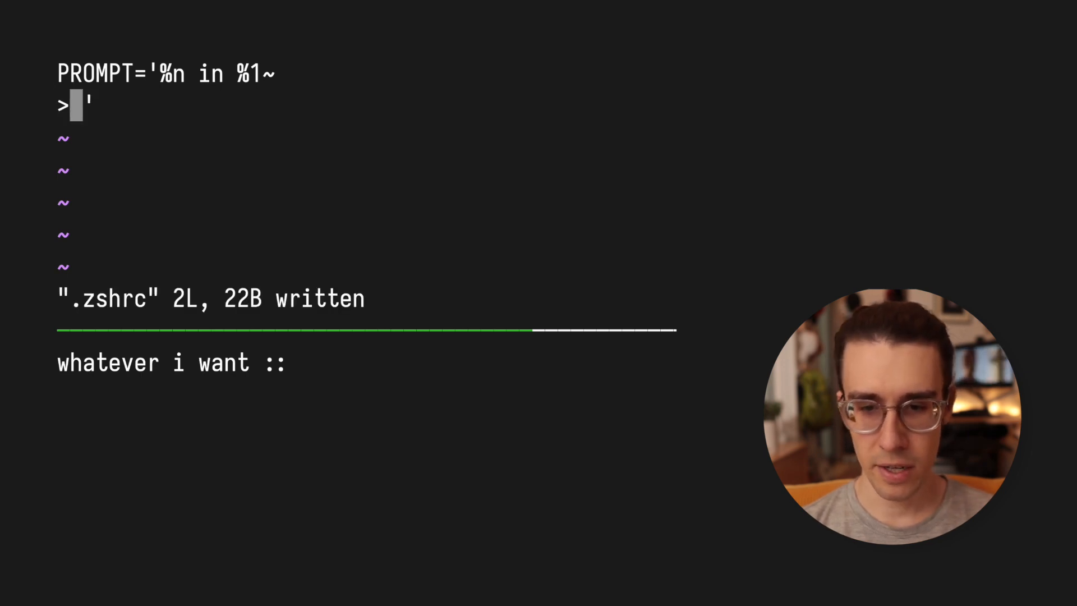
Step: Source ~/.zshrc so the shell shows the new two-line prompt
type("source ~")
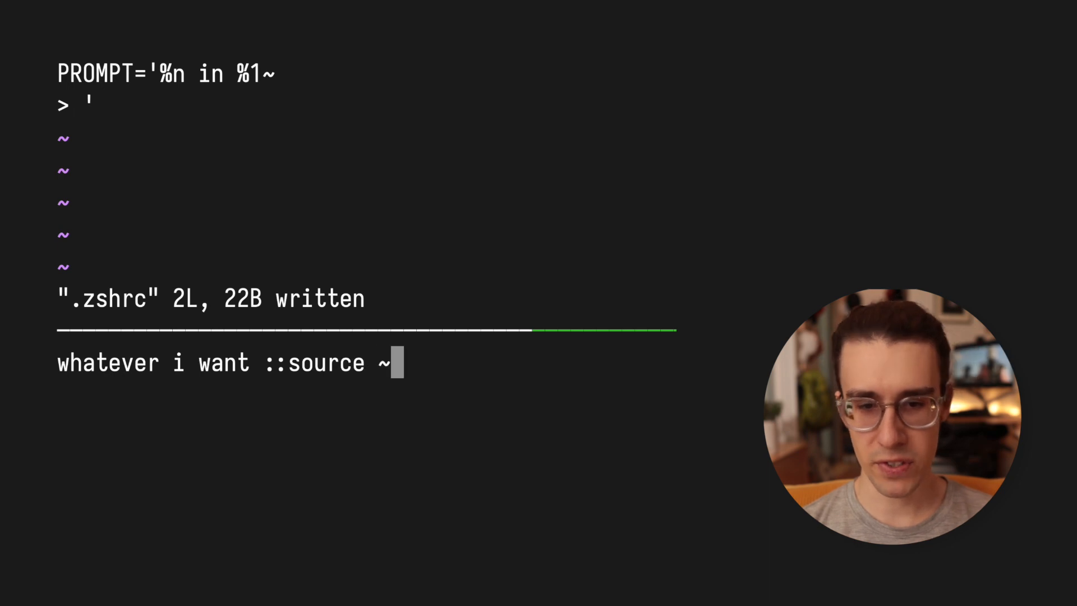
key("Return")
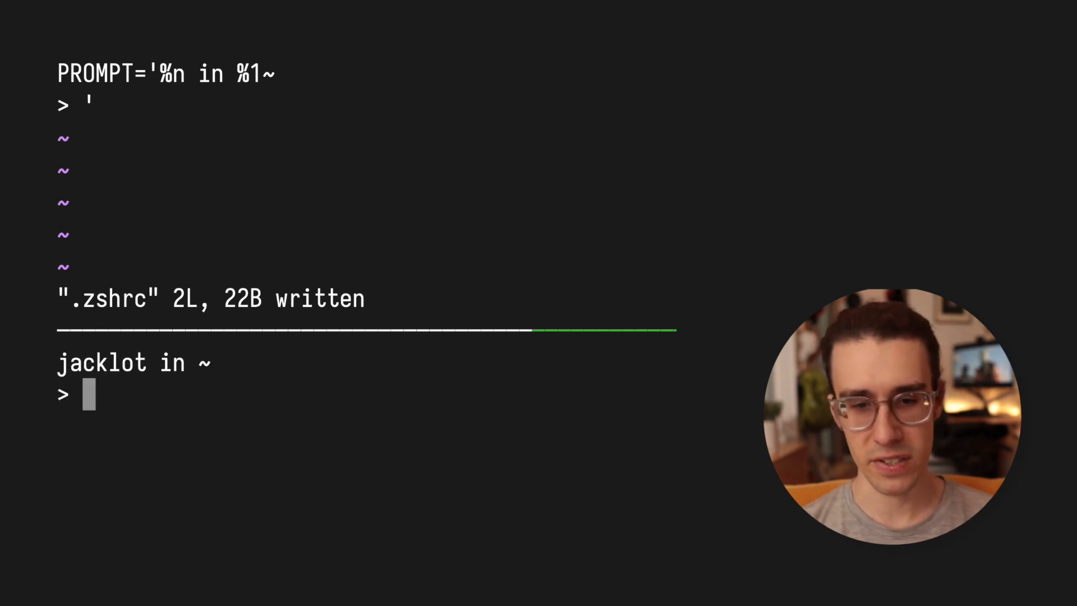
type("comman")
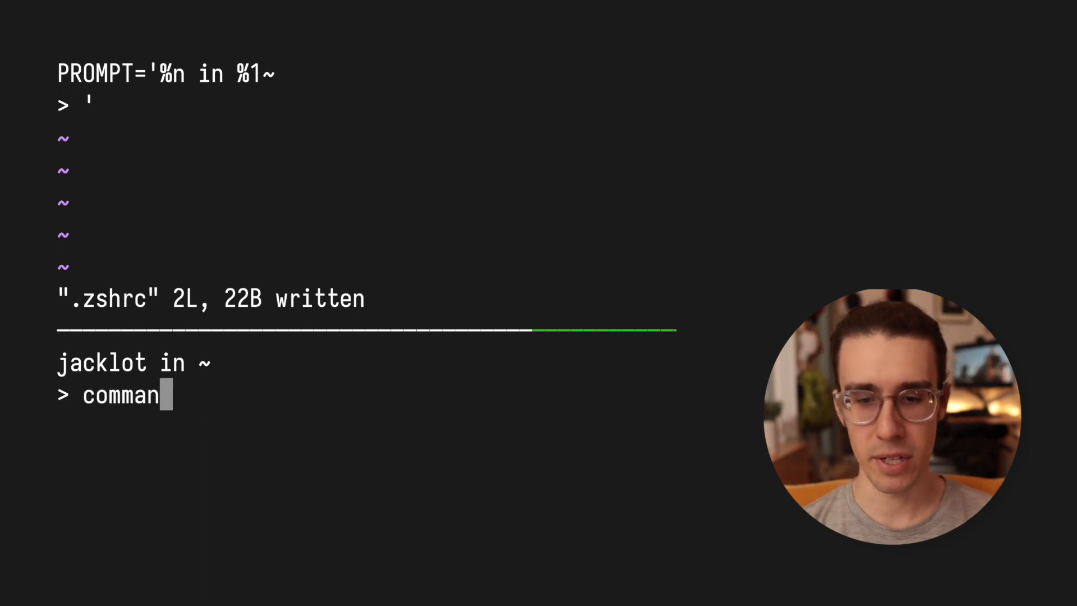
type("ds go below the r")
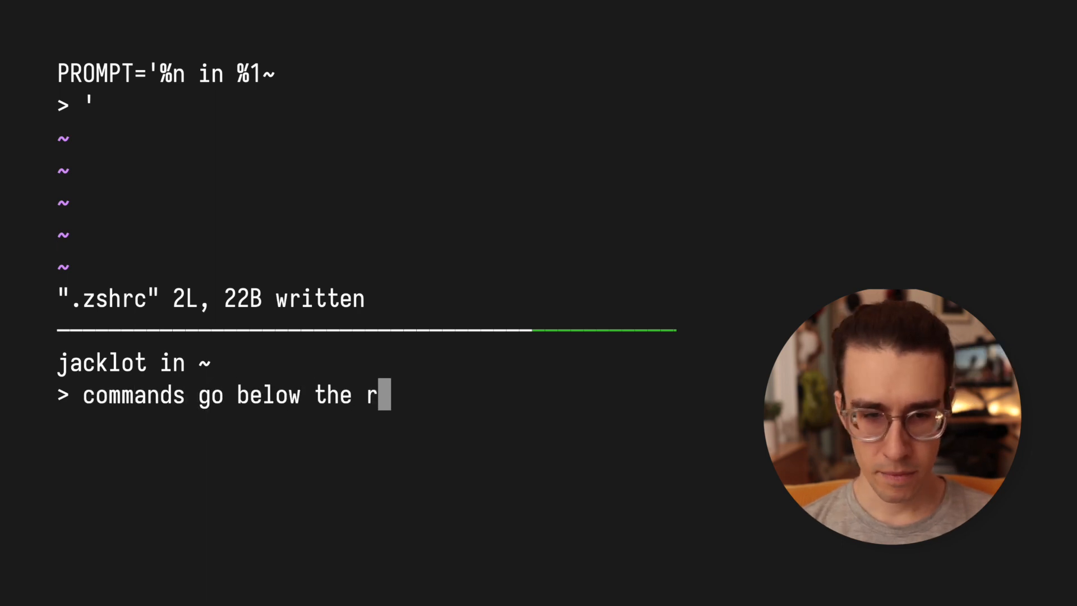
type("ompt")
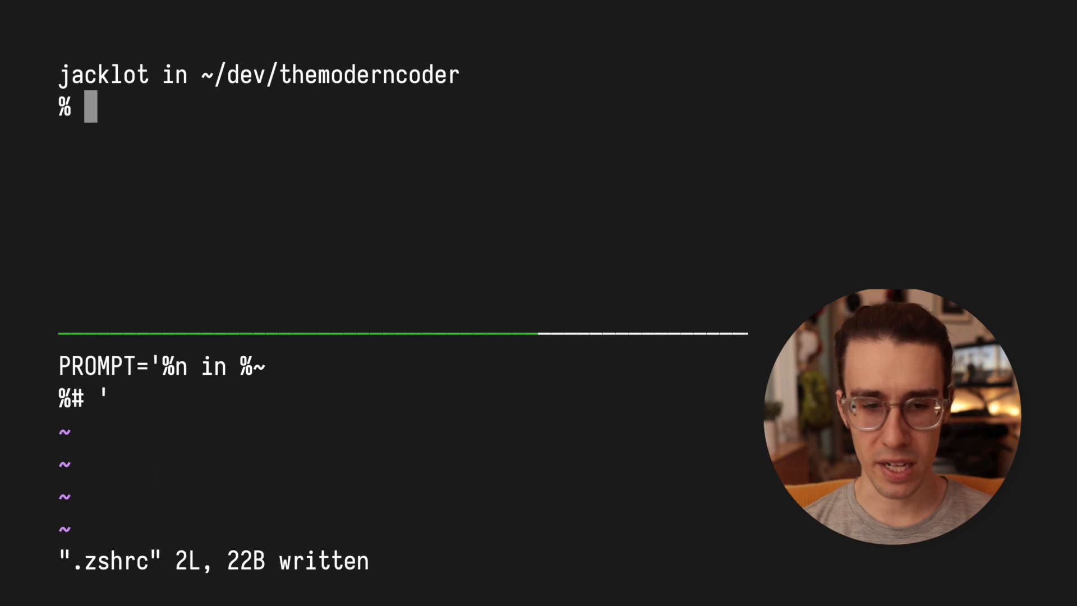
Step: Wrap %n in %F{green}…%f and %~ in %F{cyan}…%f, then save .zshrc
key("i")
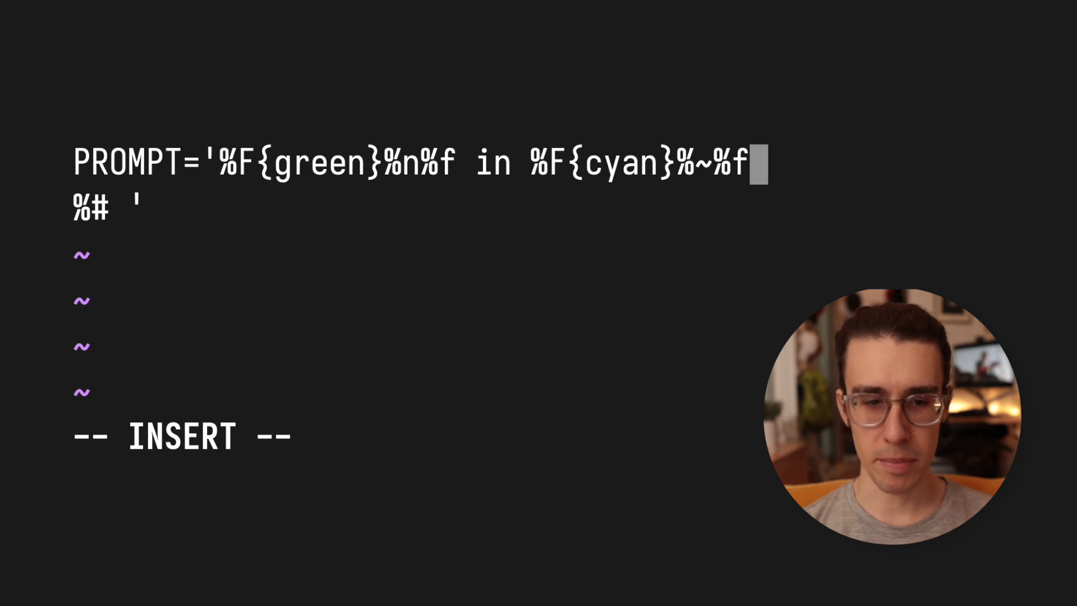
key("Escape")
type(":w")
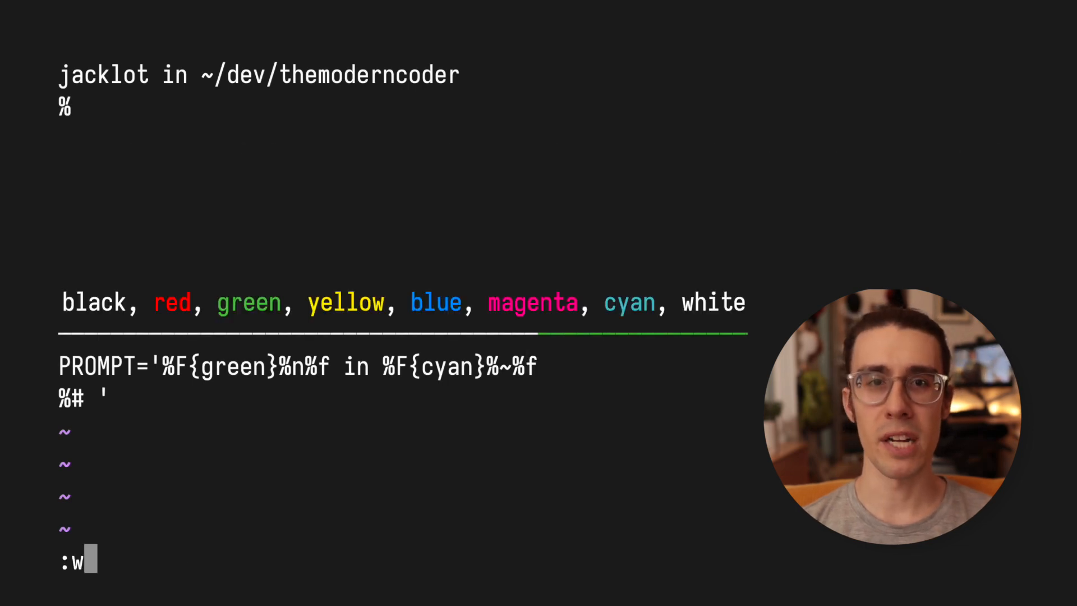
key("Return")
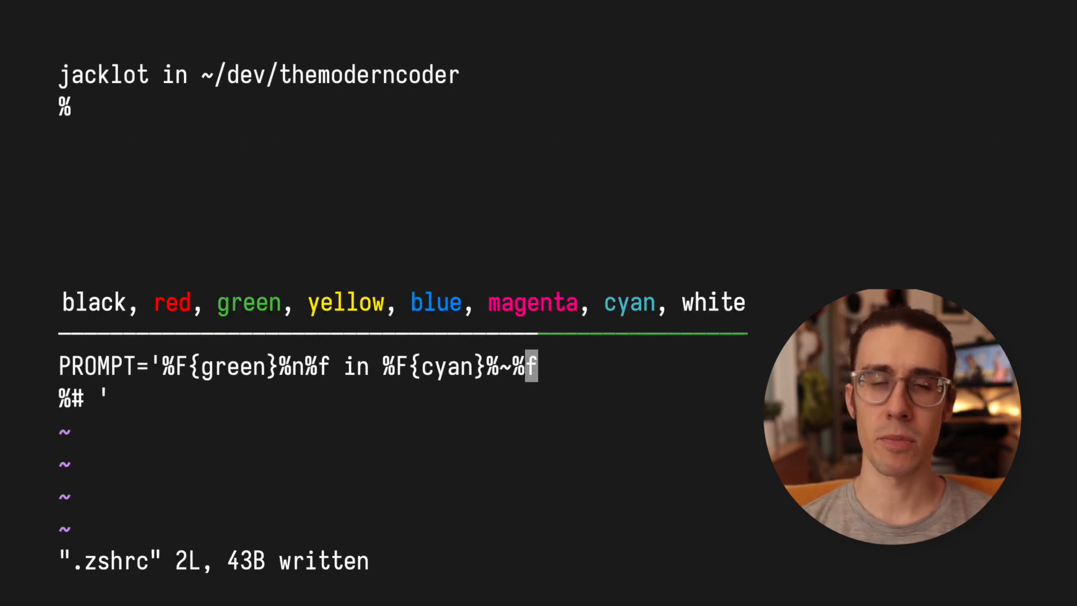
type("source")
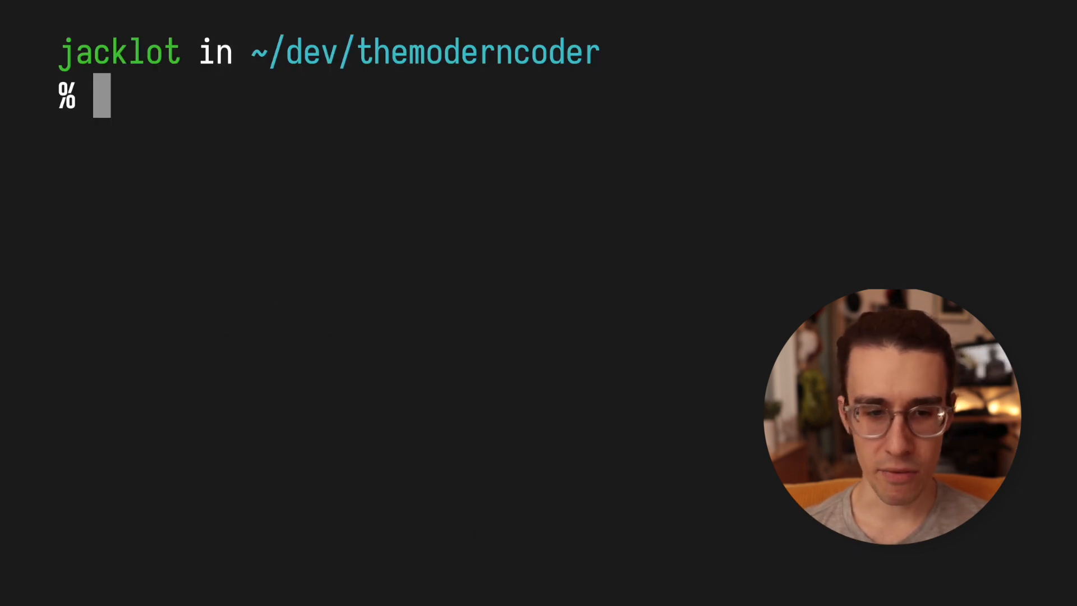
Step: Edit ~/.zshrc in vi and reload it so the prompt shows the git branch
type("vi ~")
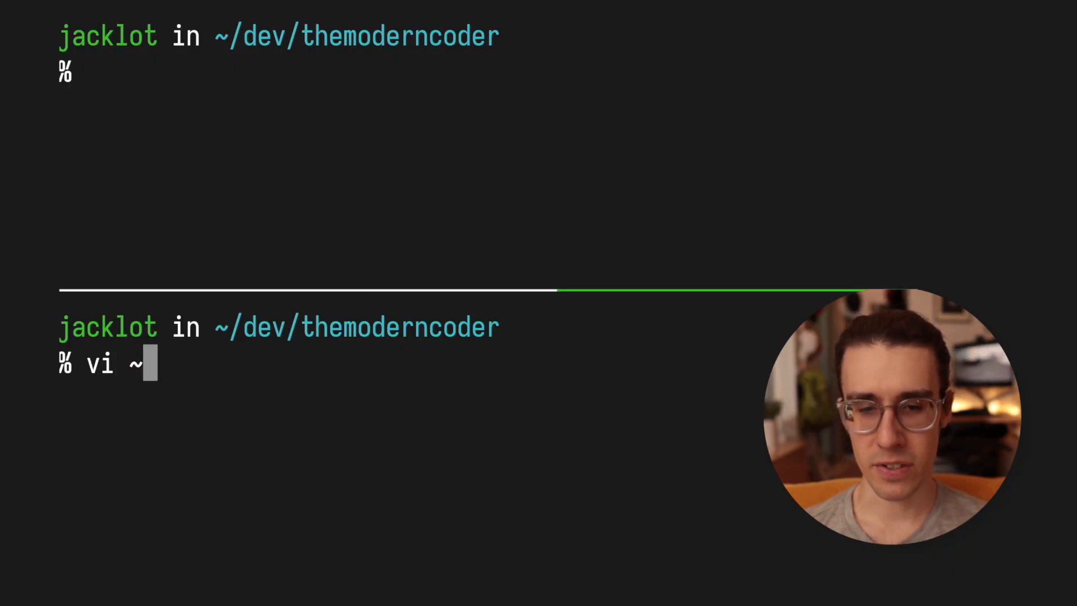
type("/.zshr")
left_click(286, 73)
type("source ~")
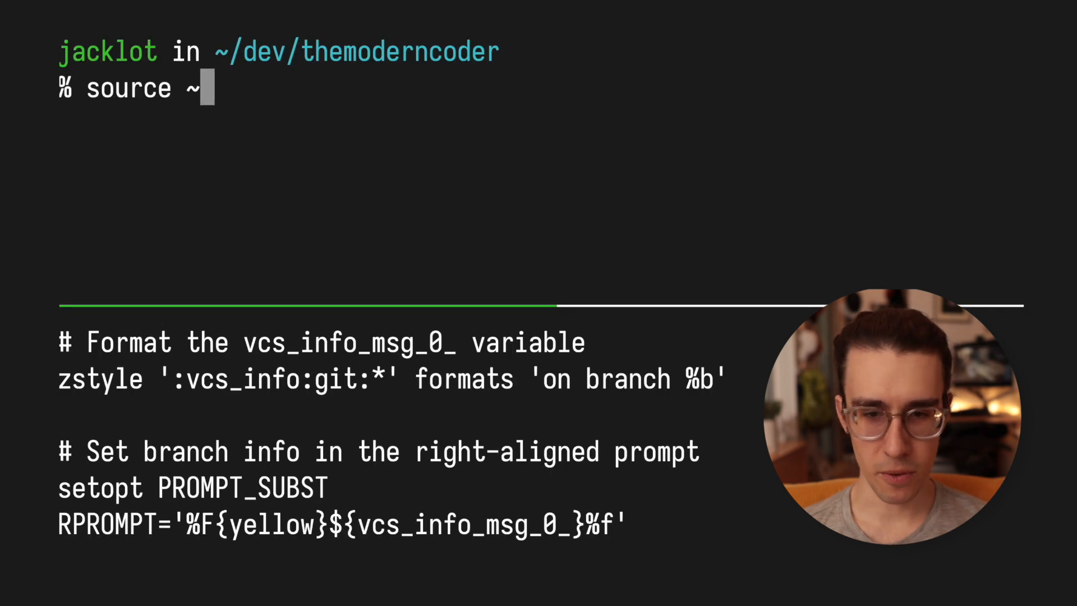
key("Return")
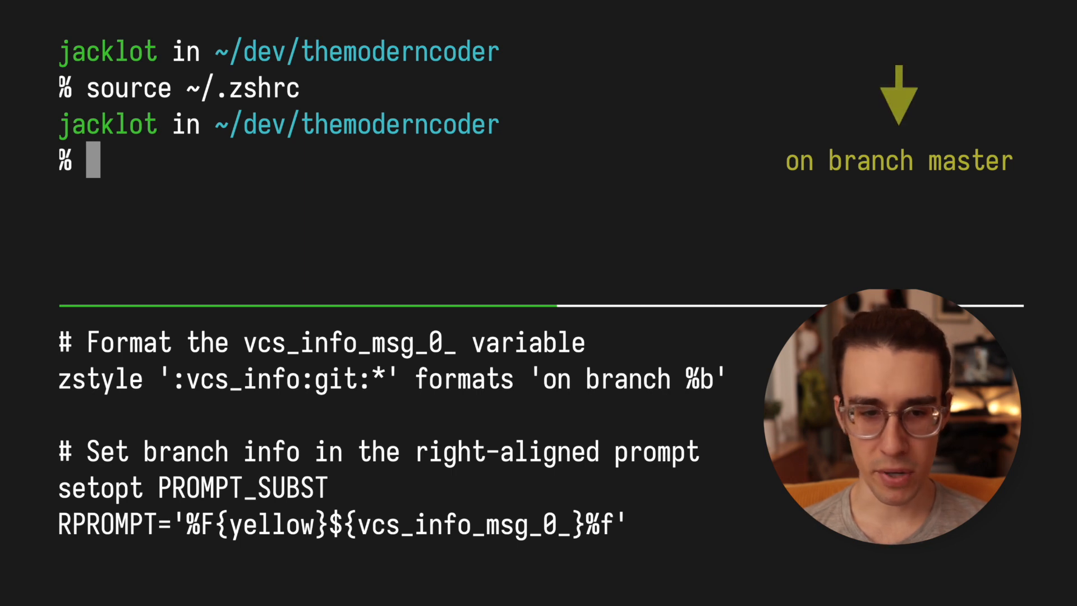
Step: Create and switch to a new git branch named 'new' with git checkout -b
type("git ch")
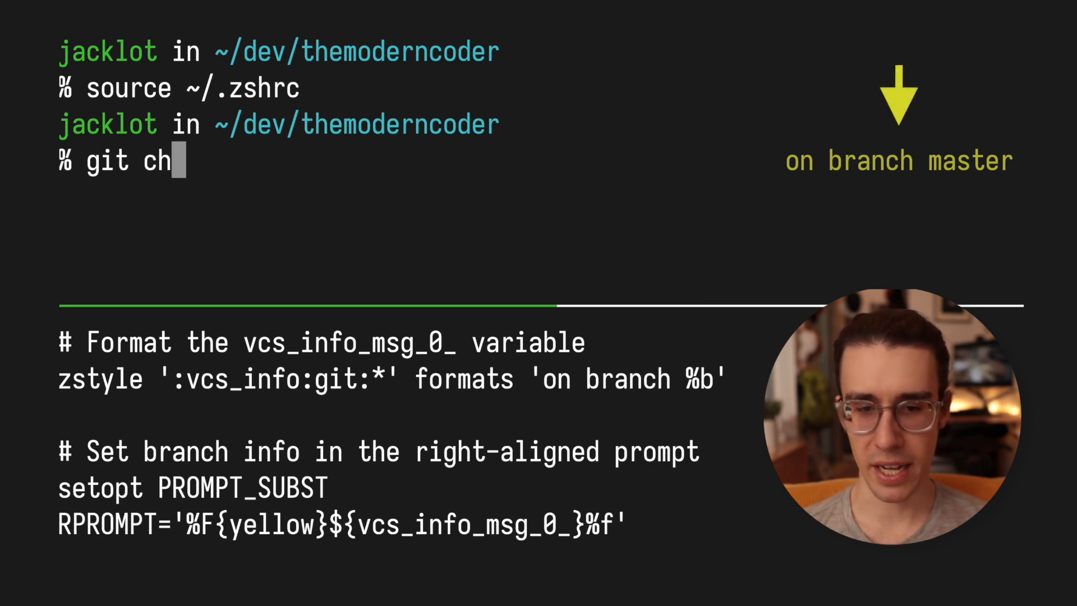
type("eckout -b new")
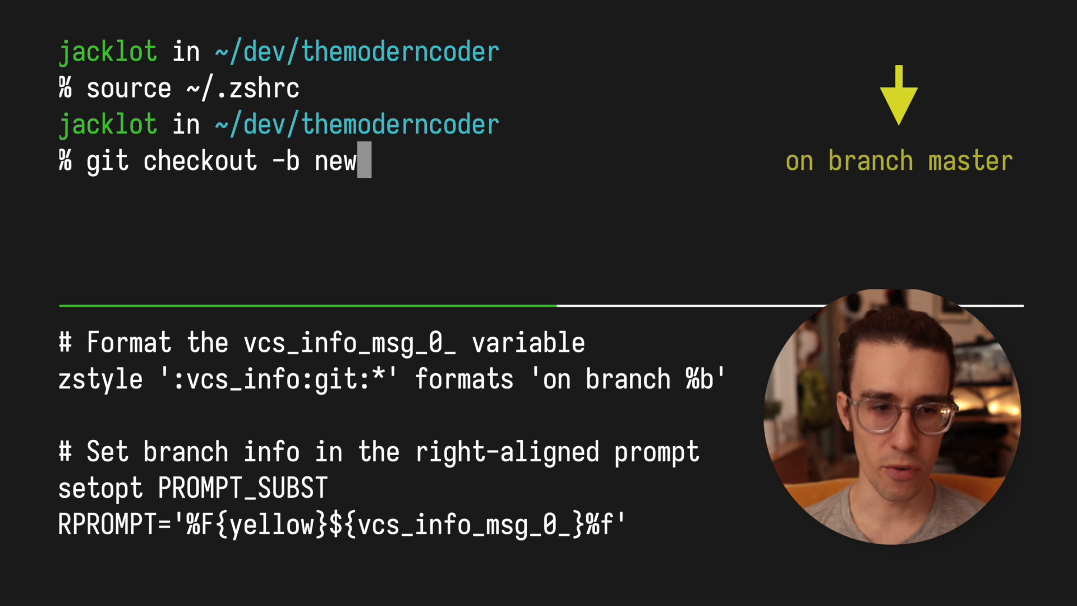
key("Return")
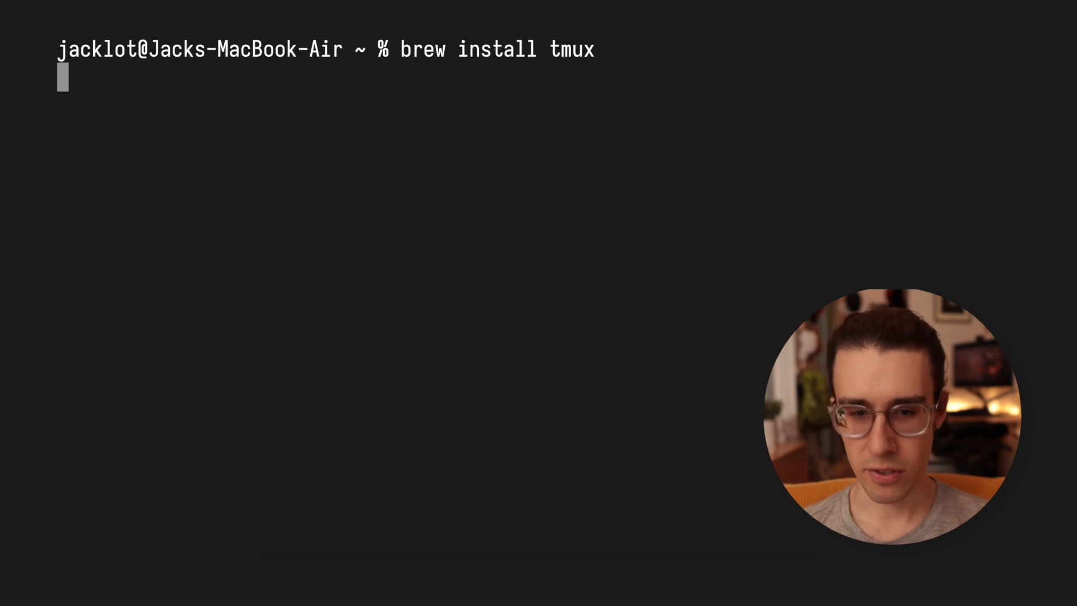
Step: Let the brew tmux install finish and scroll through the tmux wiki install table
key("Return")
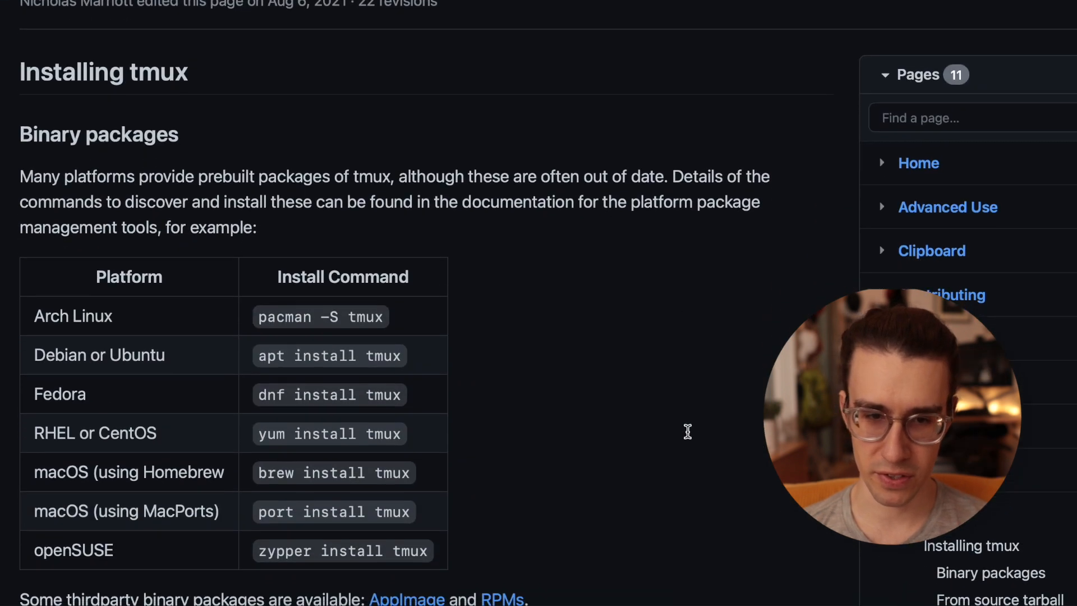
scroll("down", 3)
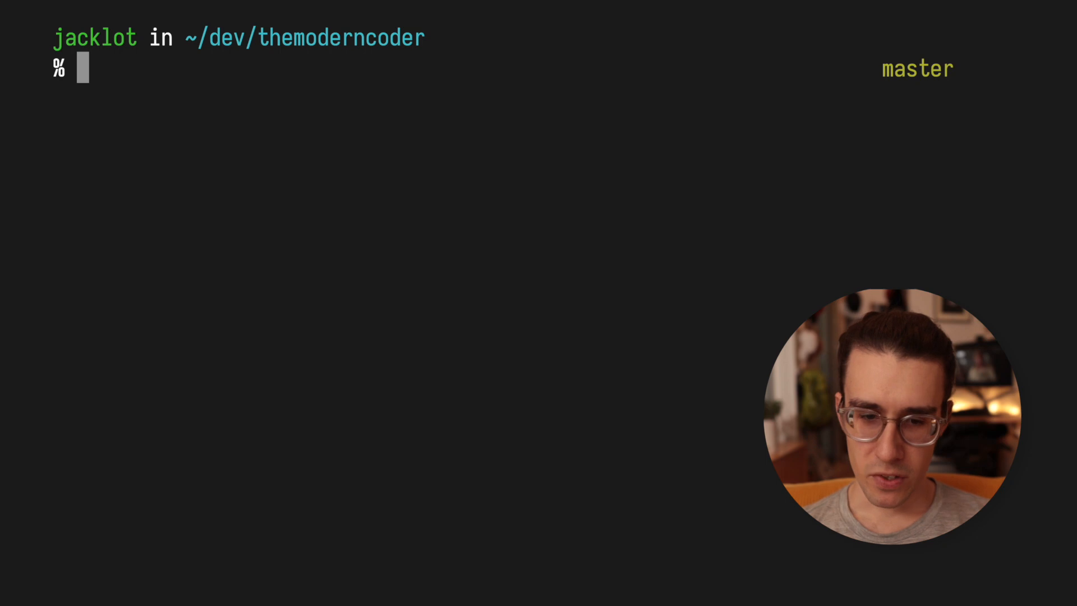
Step: Start a tmux session and launch the Jekyll server with bundle exec jekyll serve
type("tmu")
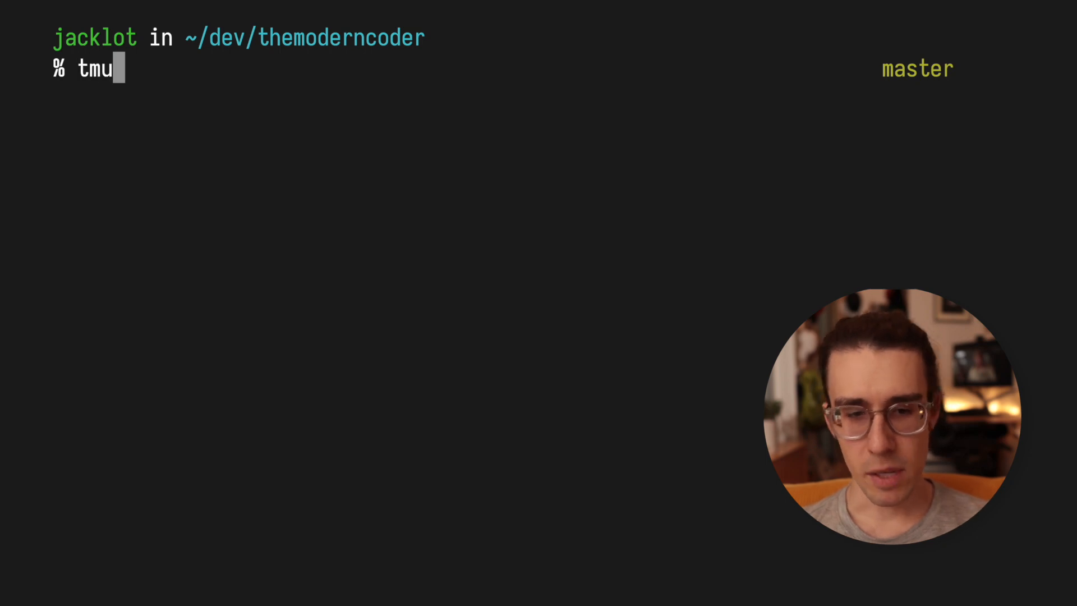
key("Return")
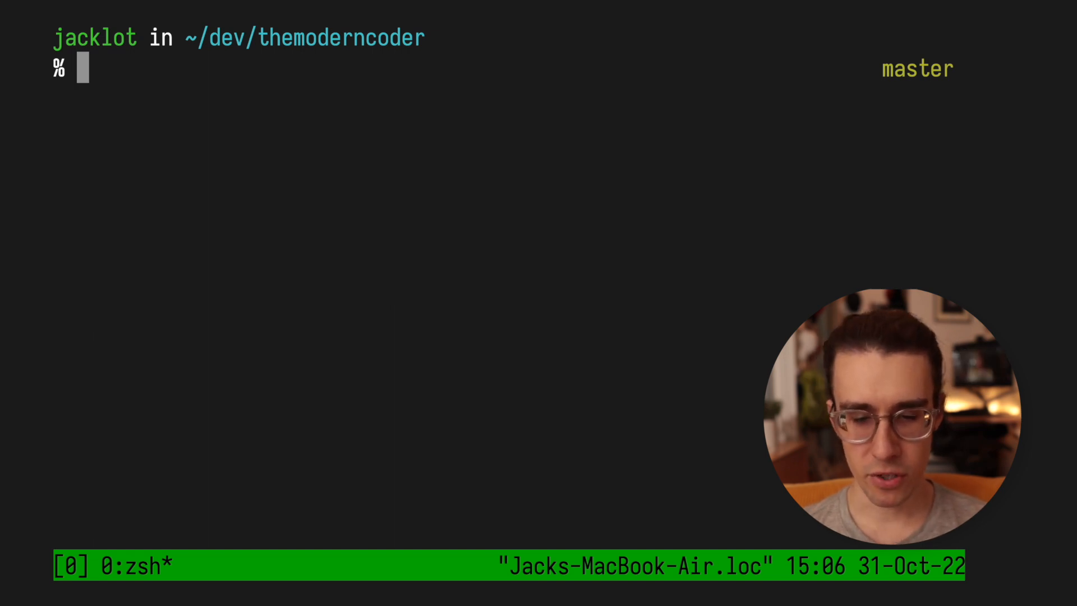
type("b")
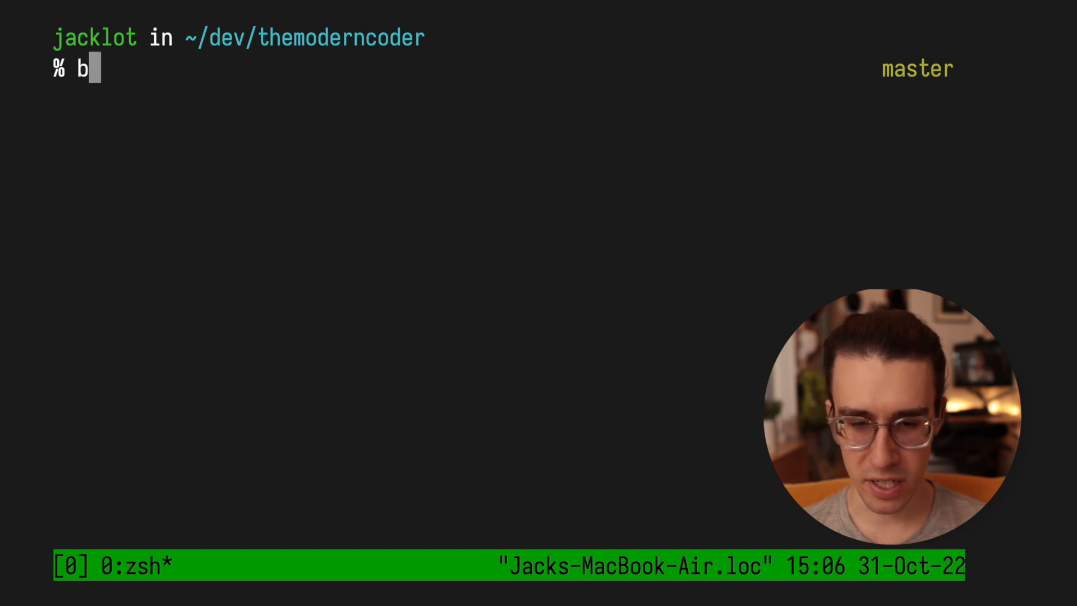
type("undle exec je")
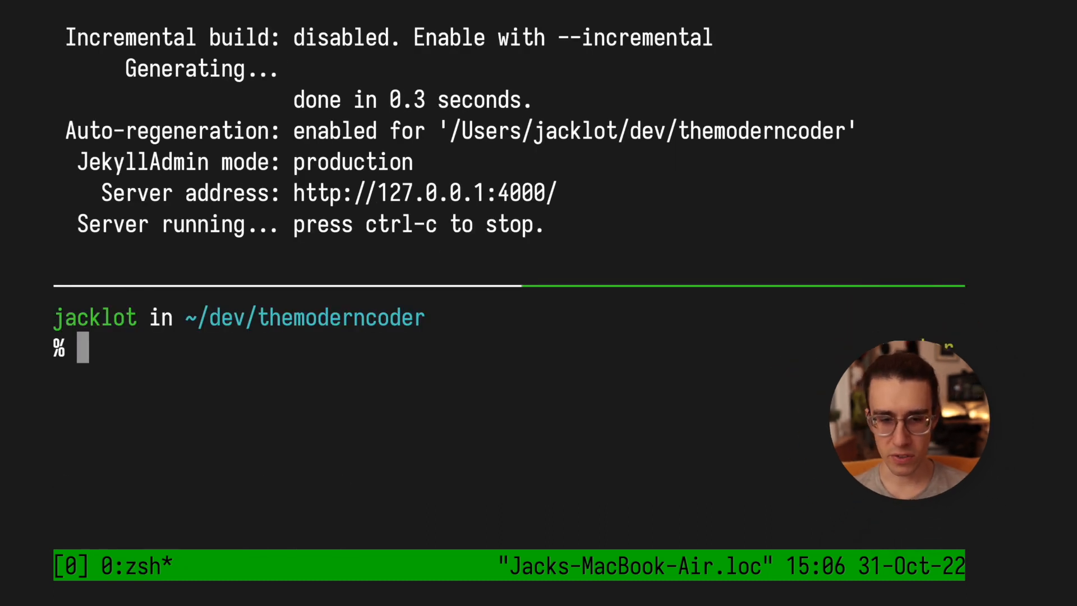
Step: Split the lower pane side by side, cd ../, and open ~/.zshrc in vi
key("ctrl+b")
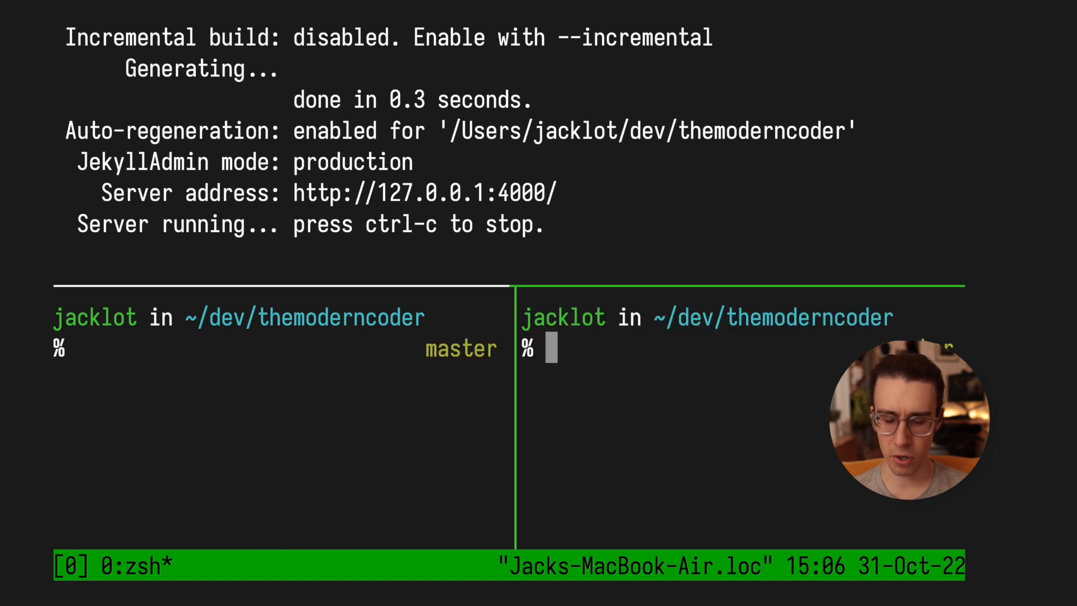
type("cd ../")
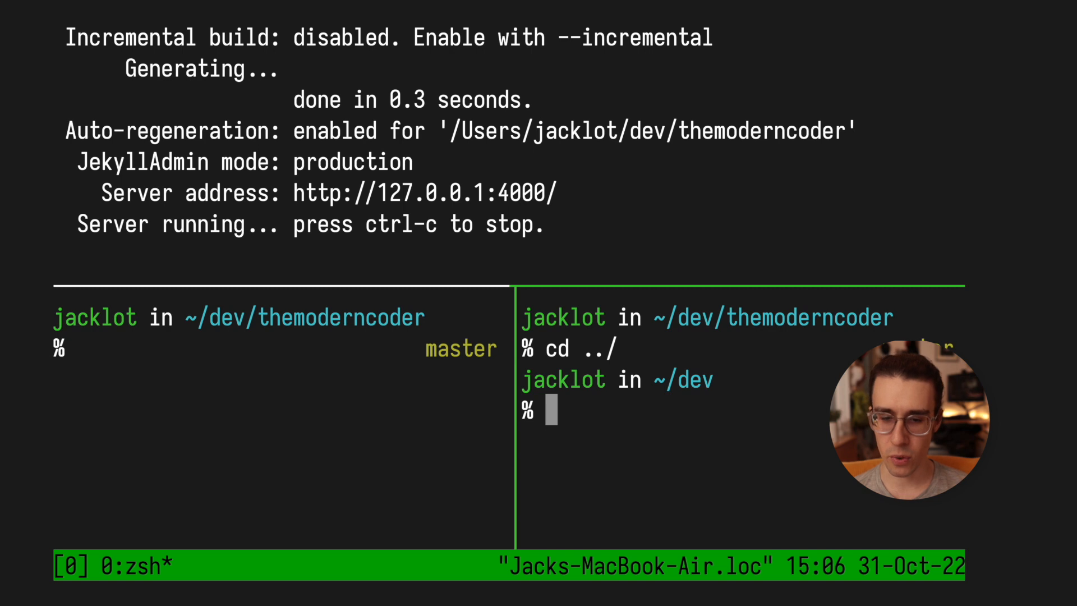
type("vi")
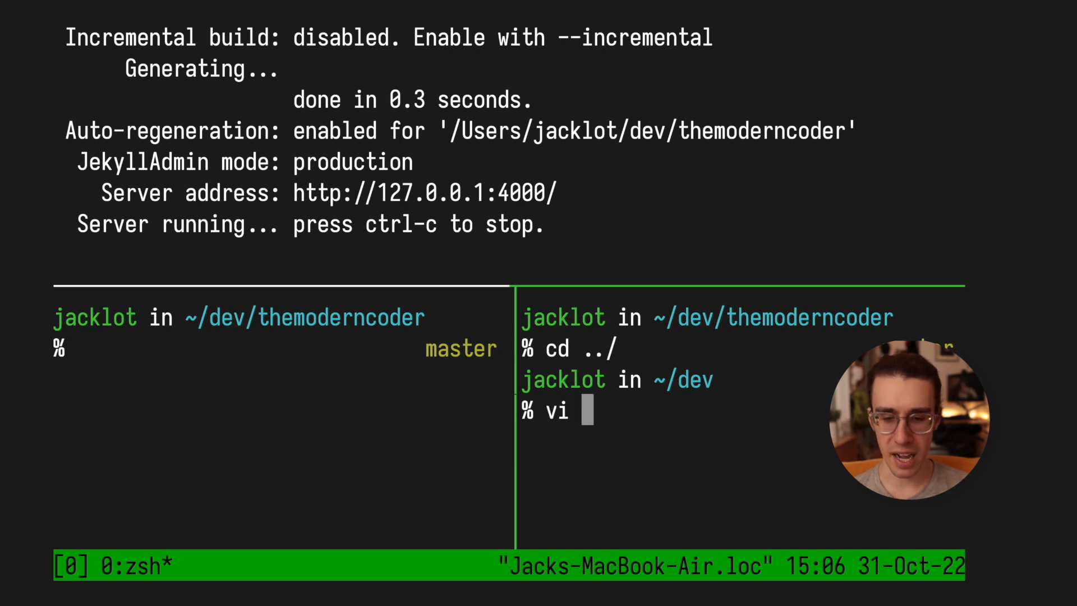
type("~/.zshrc")
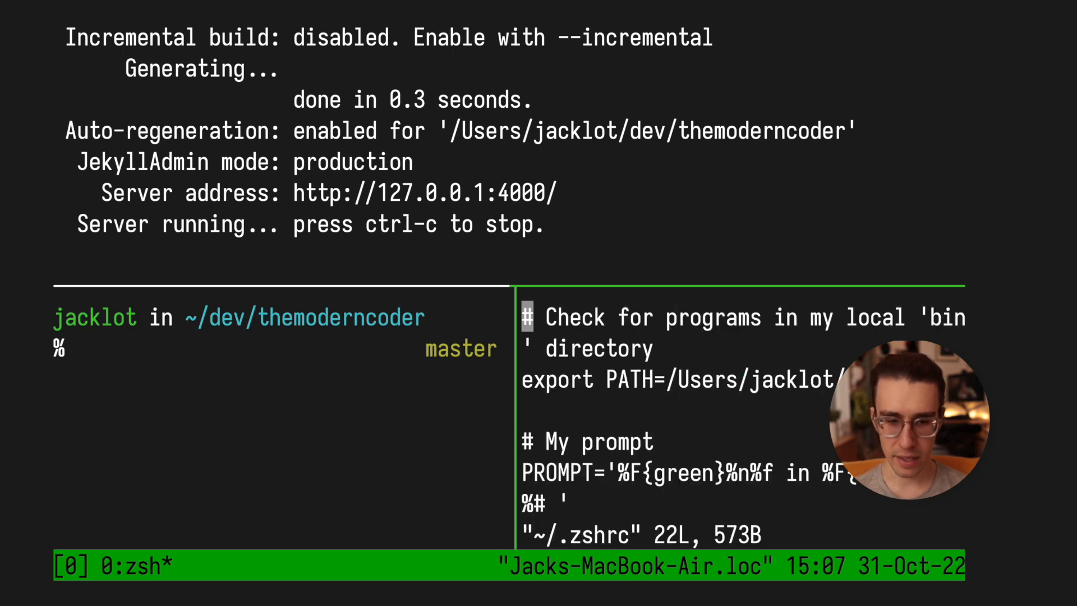
Step: Zoom the editor pane to fill the window with Ctrl+b z, then unzoom
key("ctrl+b")
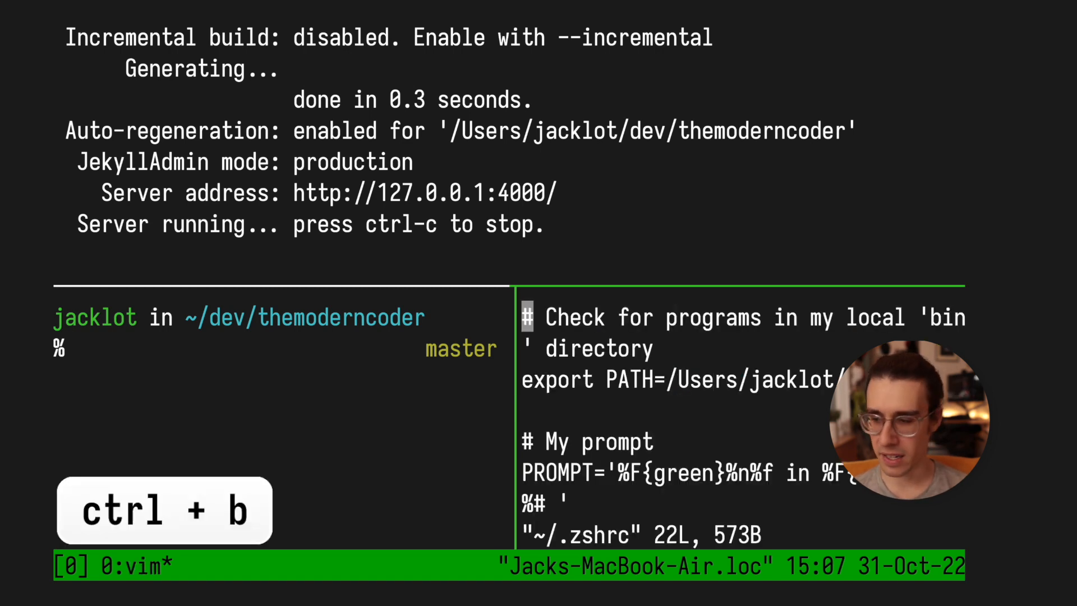
key("ctrl+b z")
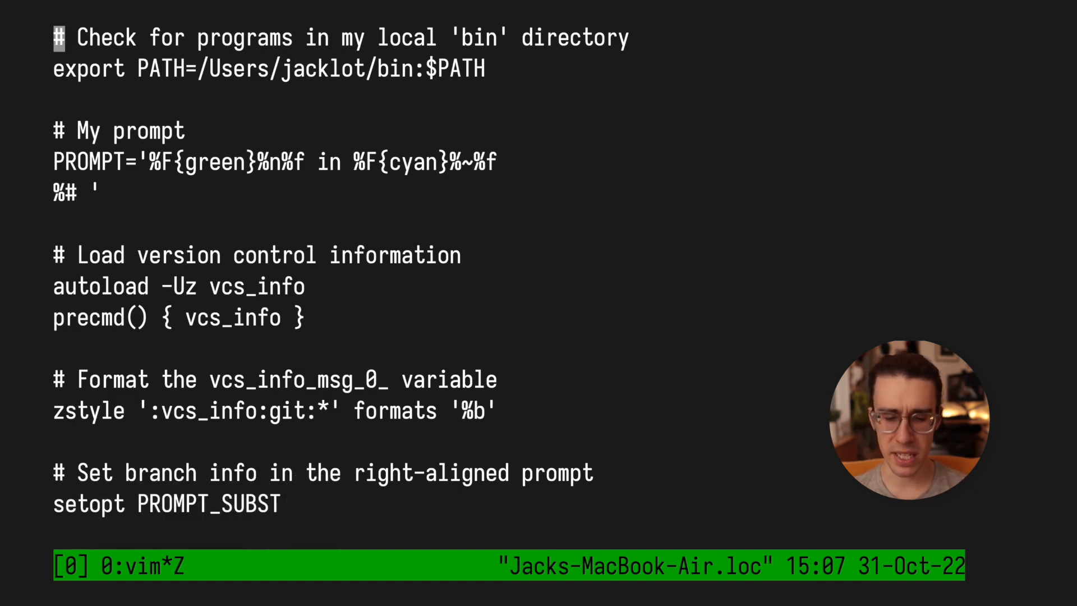
key("ctrl+b z")
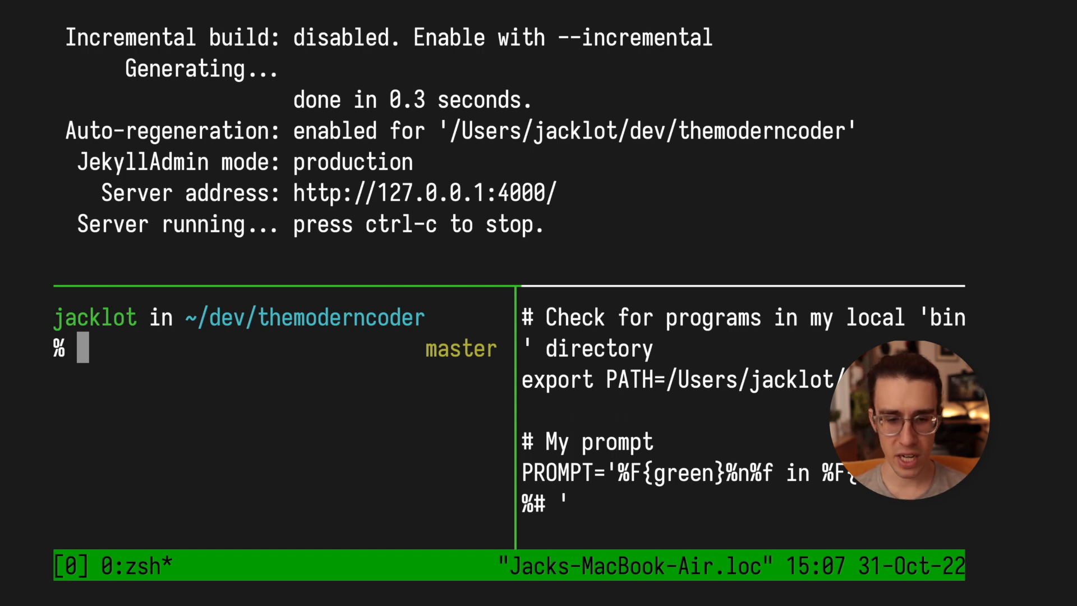
Step: Kill the extra lower pane with Ctrl+b x, answering the kill-pane confirmation
key("ctrl+b")
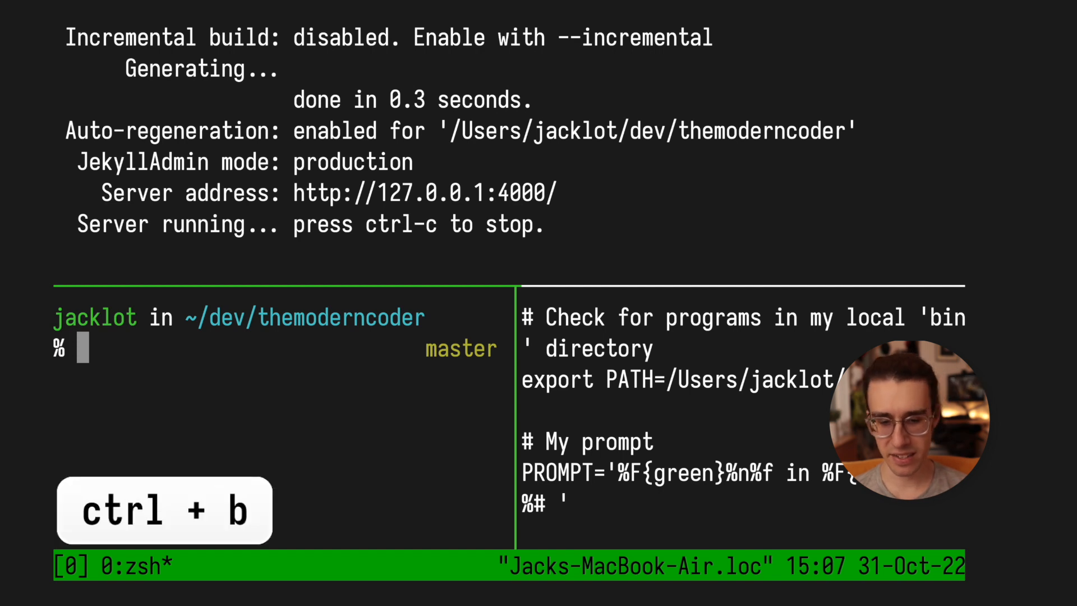
key("y")
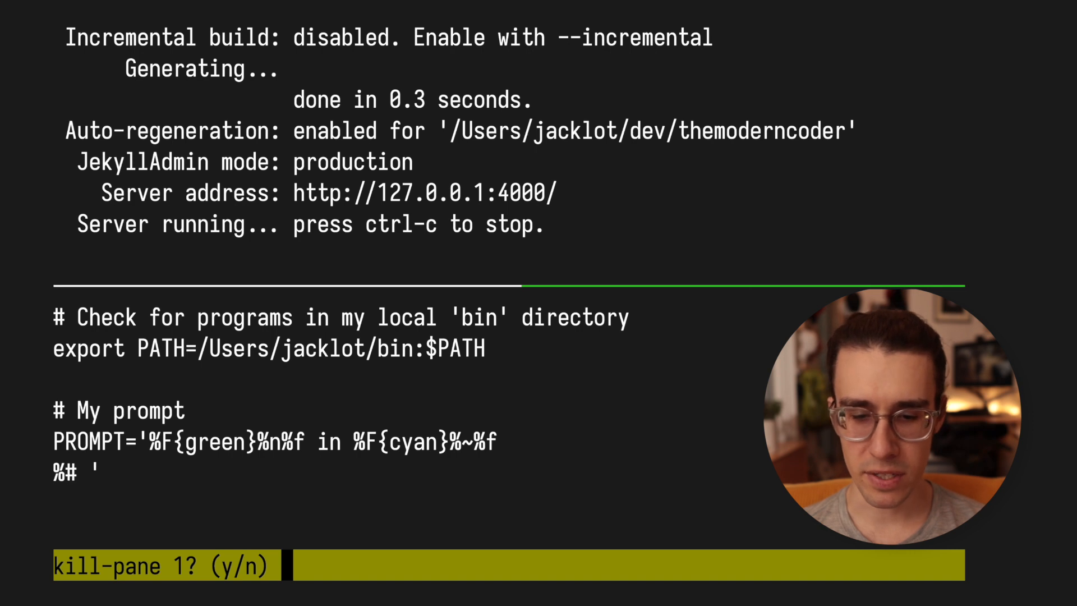
key("n")
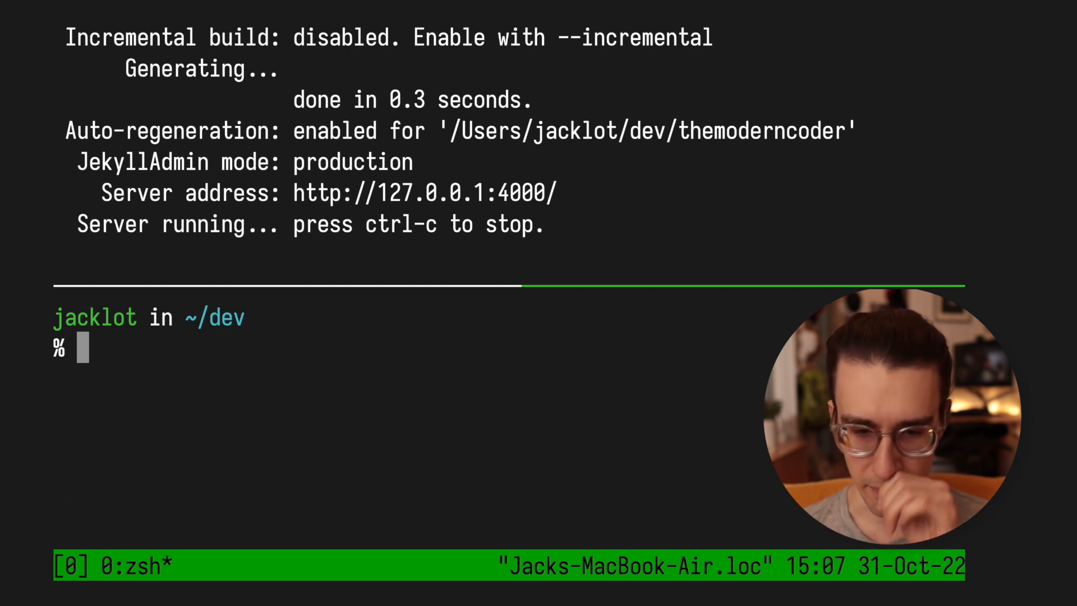
key("ctrl+b")
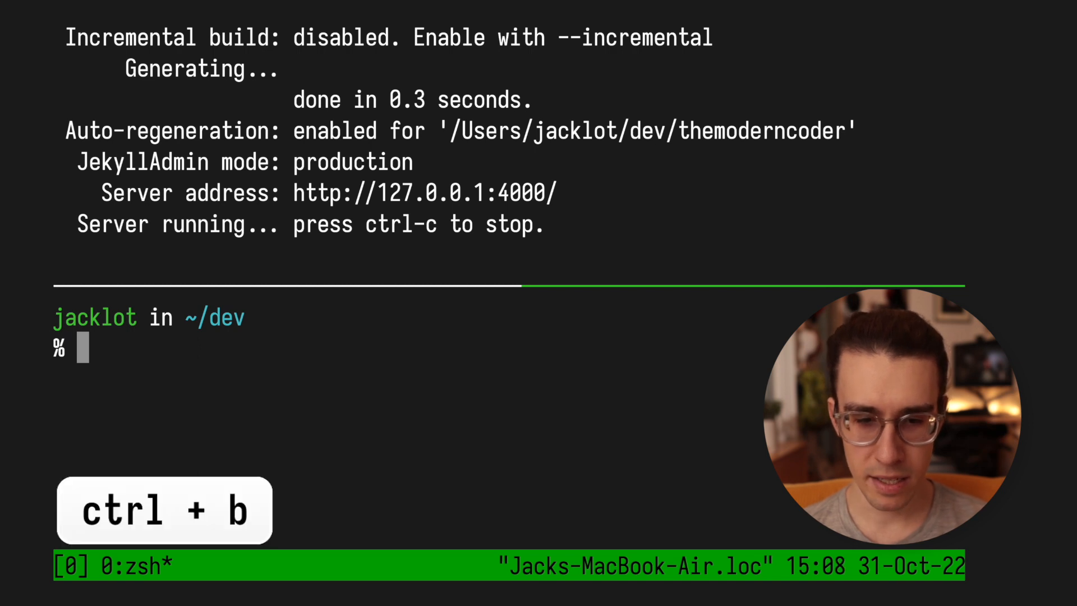
key("d")
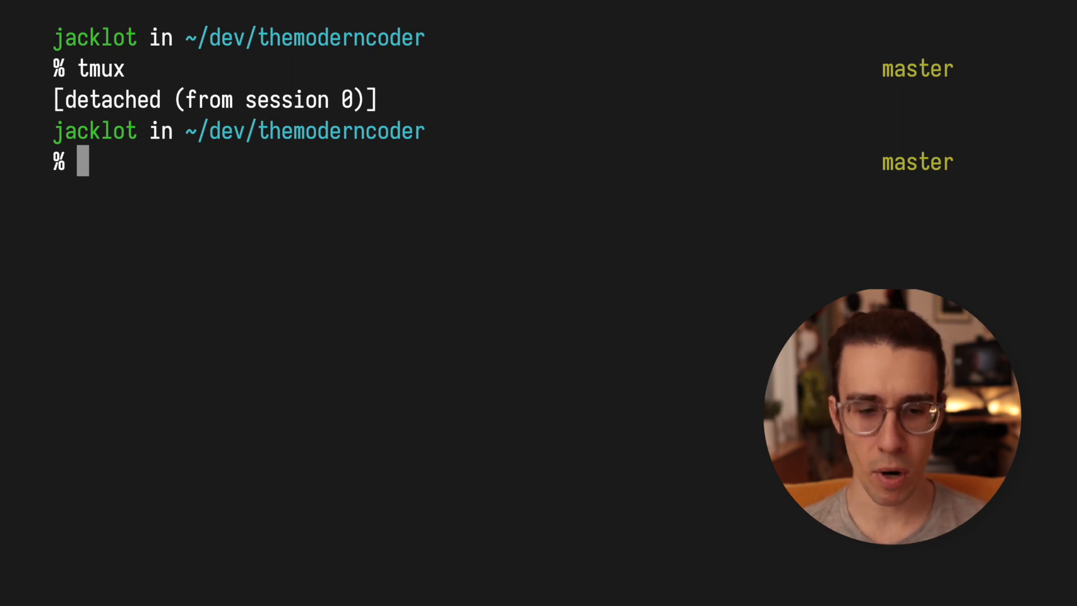
type("tmux")
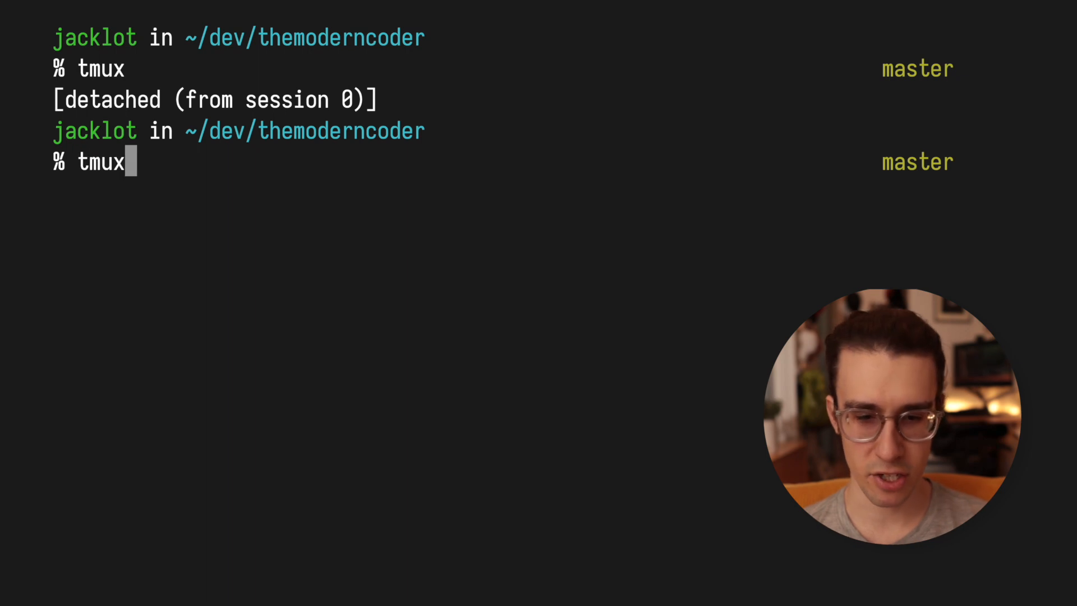
type("attach")
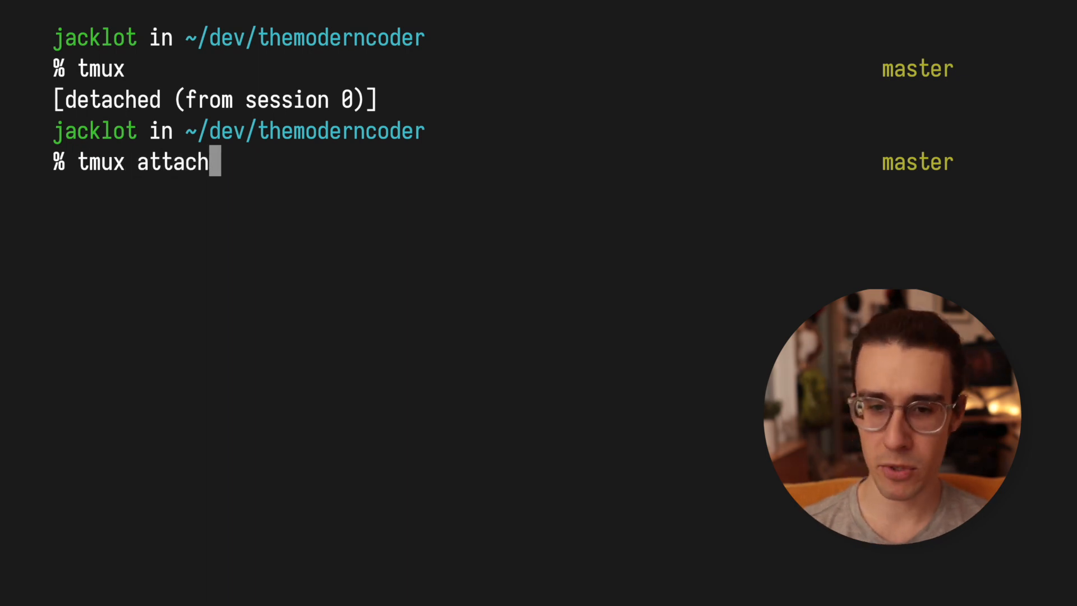
key("Return")
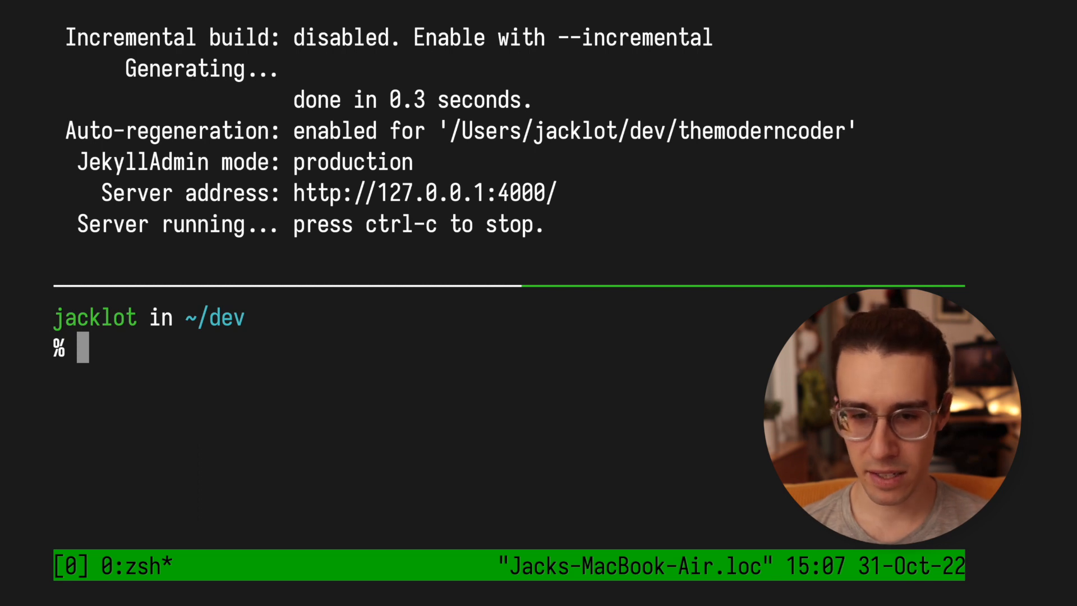
key("ctrl+b d")
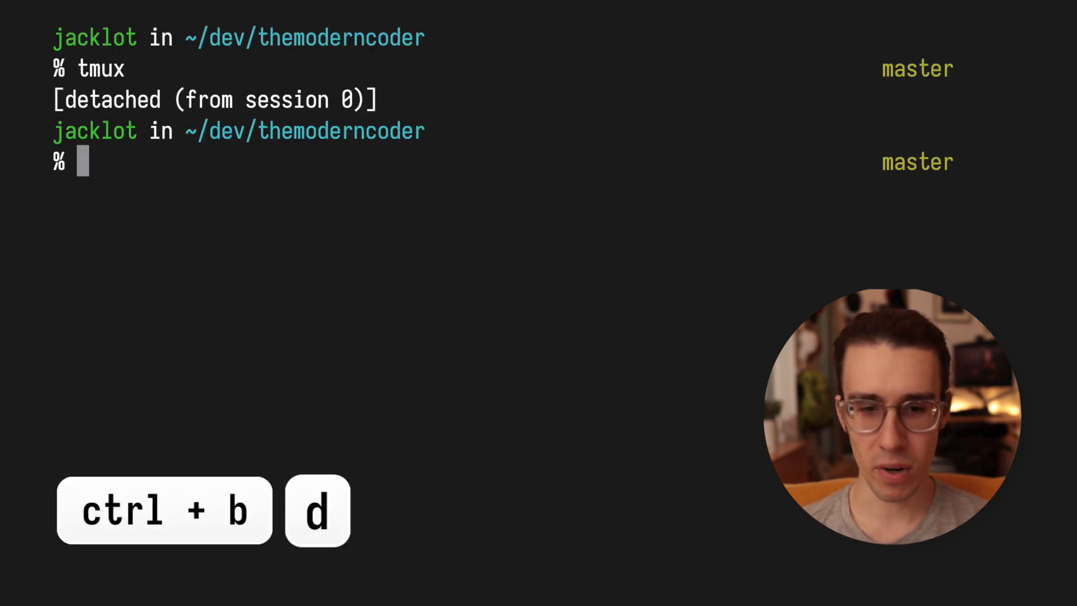
type("tmux attach")
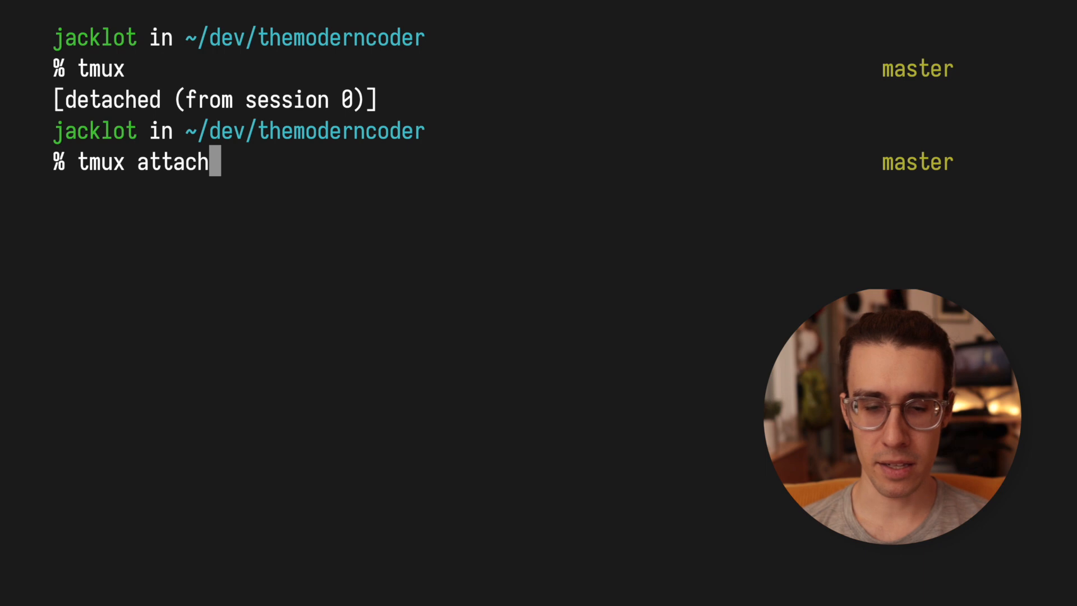
key("Return")
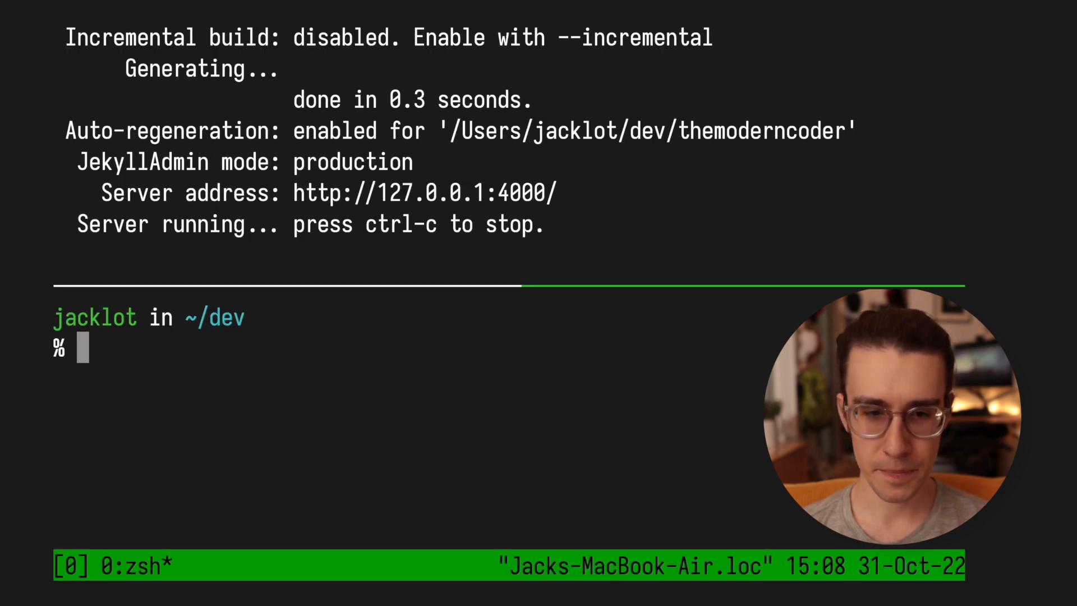